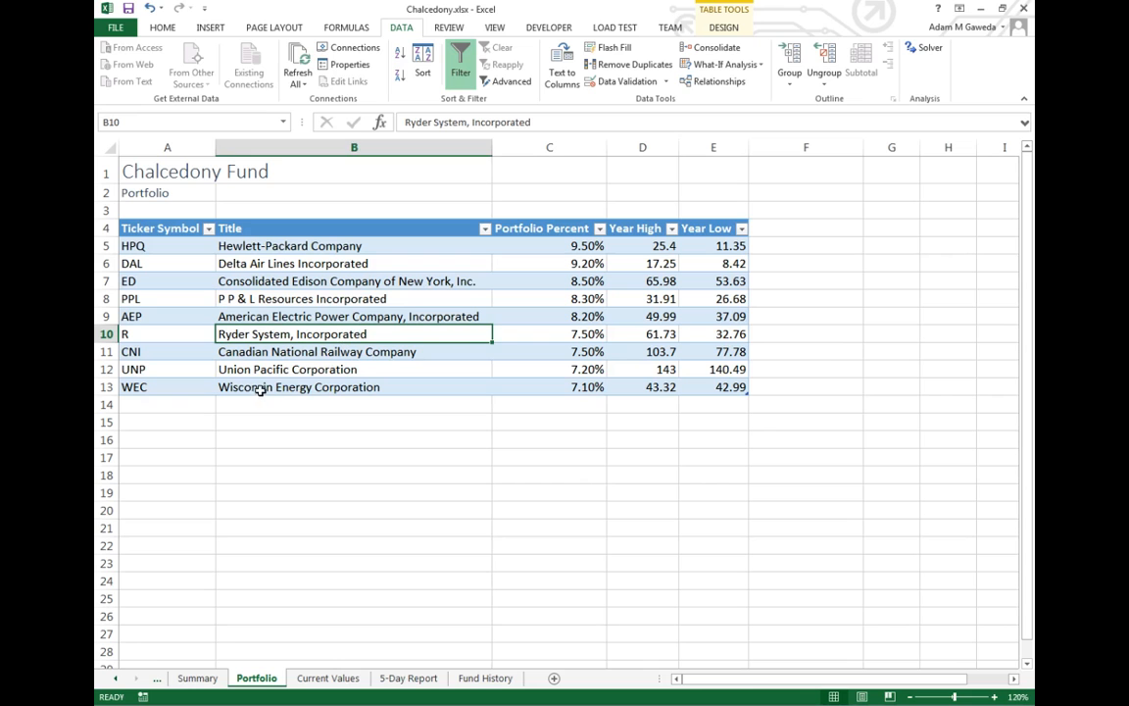
# - After selecting the Wisconsin Energy and Delta Air Lines titles, open the Access query connection's properties
pyautogui.click(353, 386)
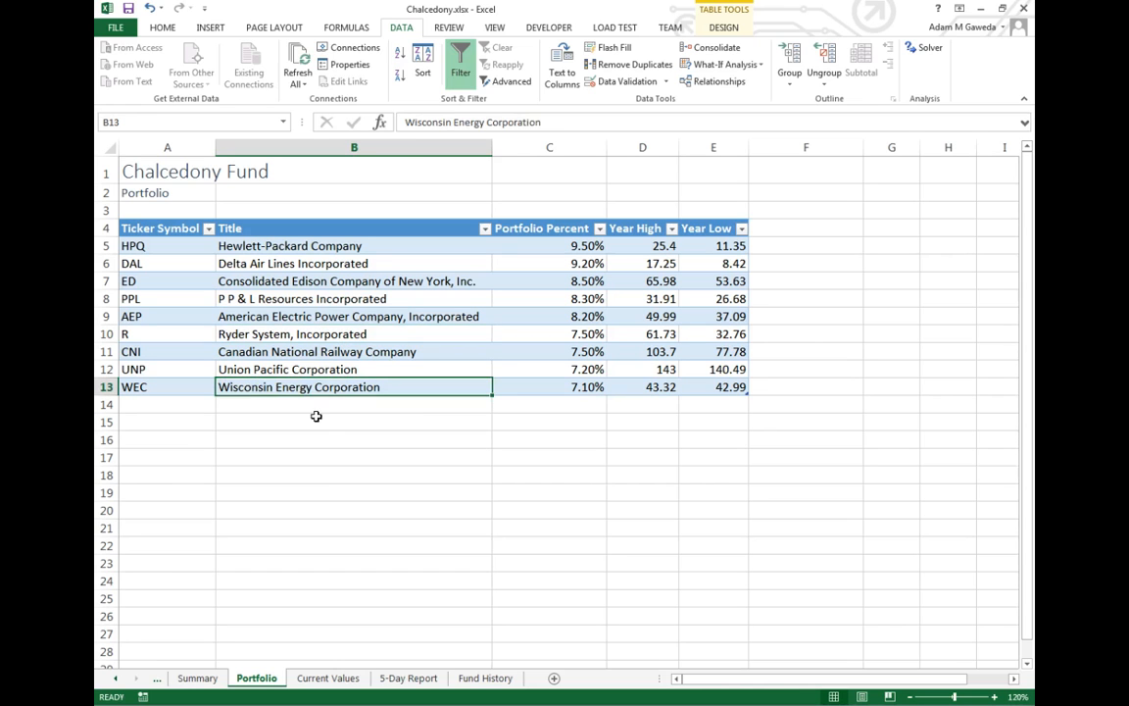
pyautogui.click(292, 263)
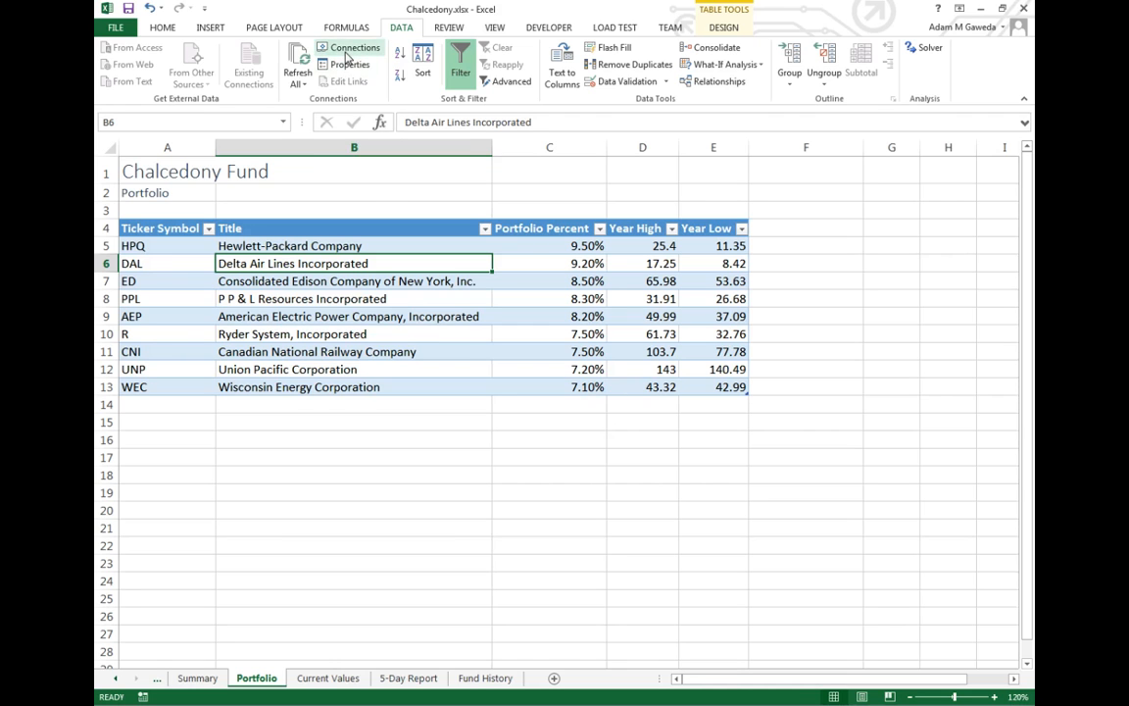
pyautogui.click(356, 47)
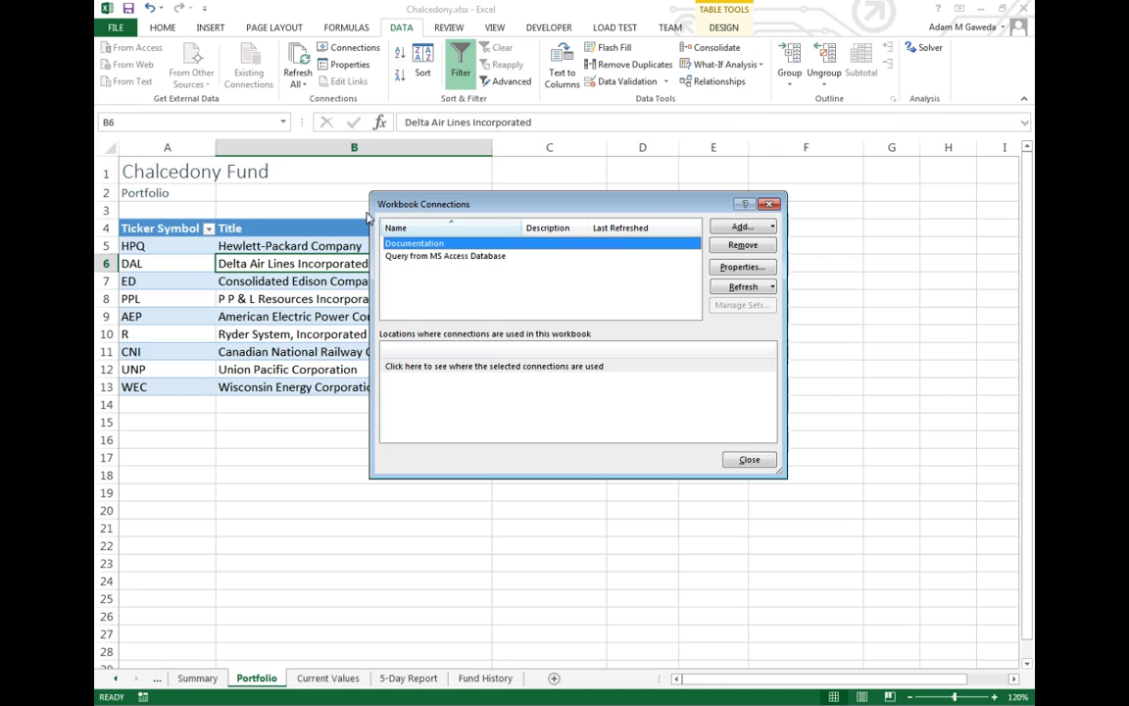
pyautogui.click(444, 255)
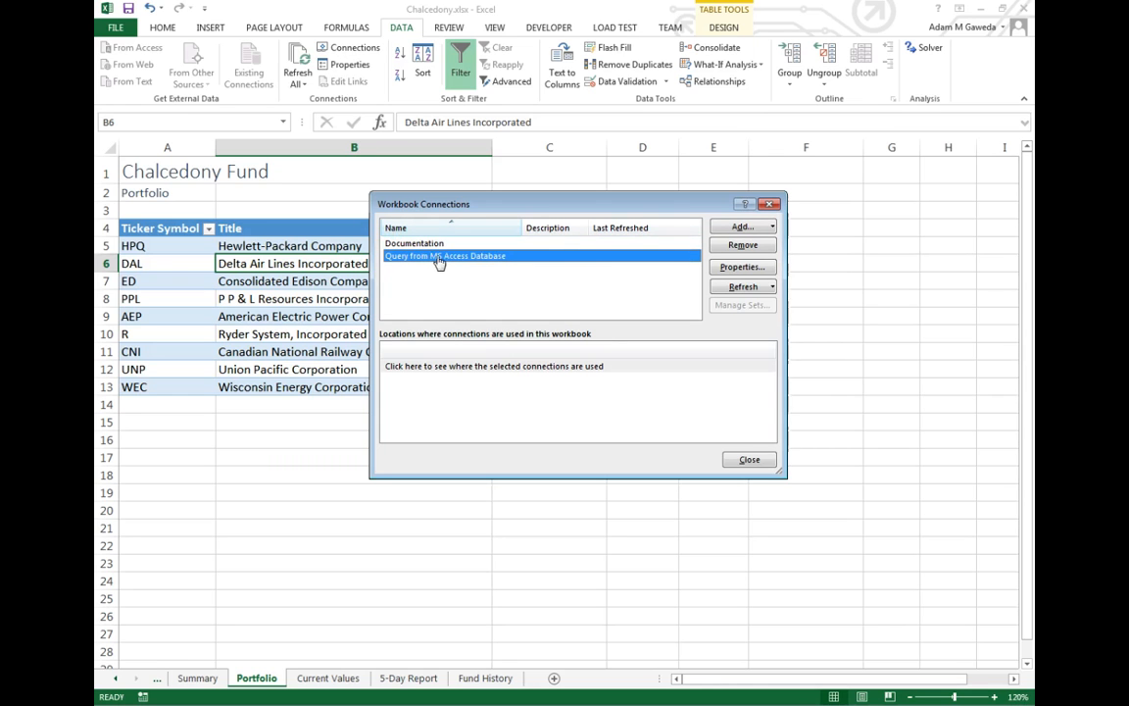
pyautogui.click(742, 266)
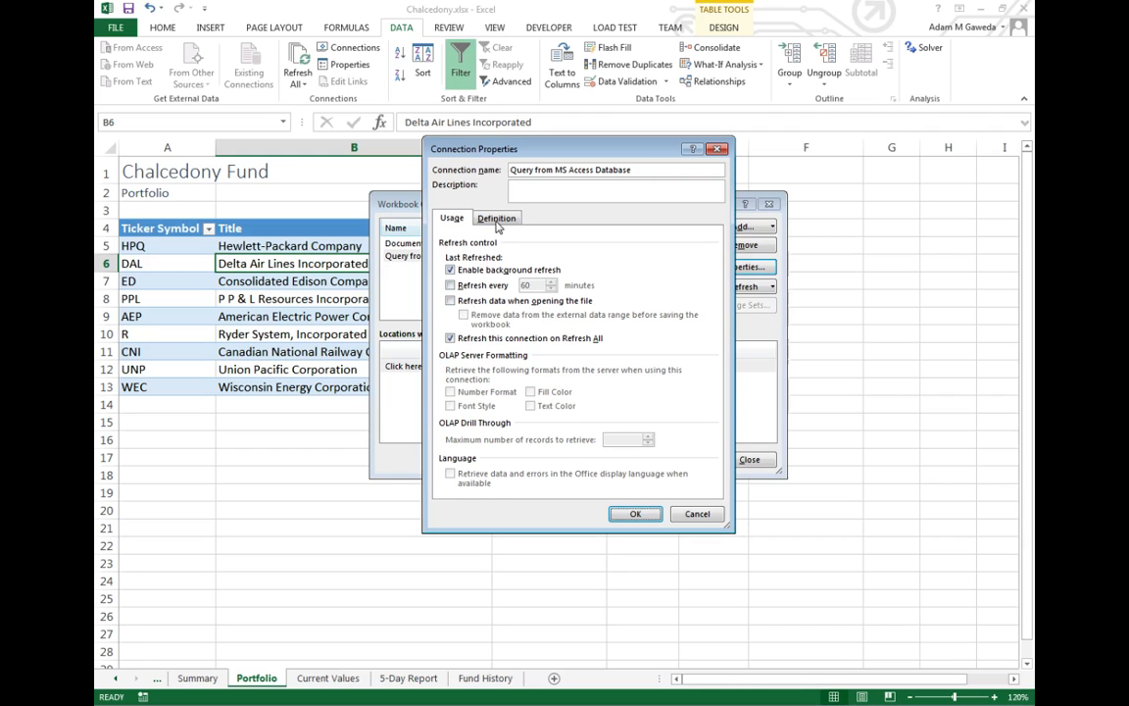
# - Open the Access query in the Query Wizard from the connection's Definition settings
pyautogui.click(496, 217)
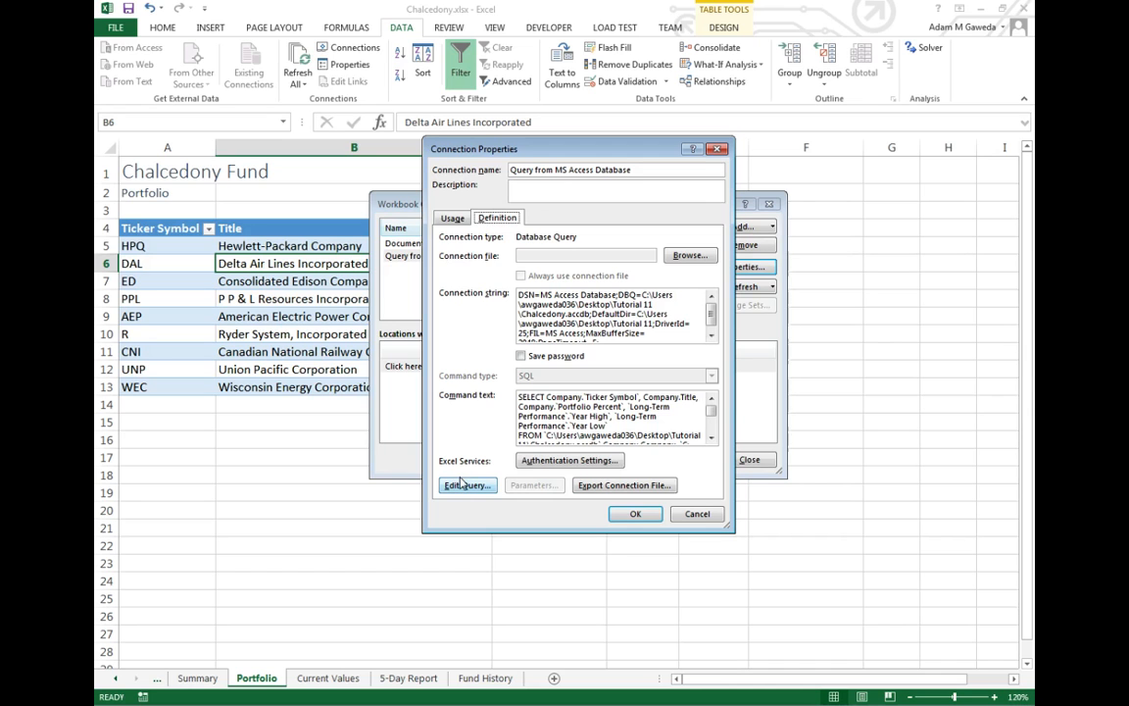
pyautogui.click(466, 485)
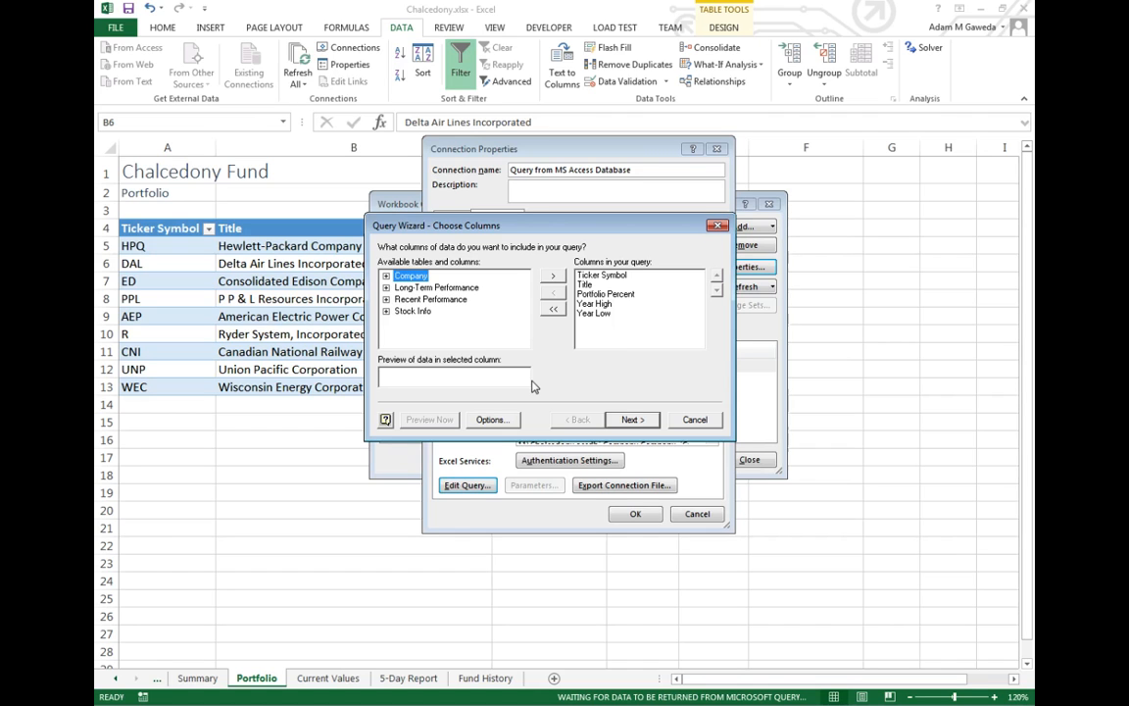
# - Add Company's Category field as the sixth query column and continue to filtering
pyautogui.click(386, 275)
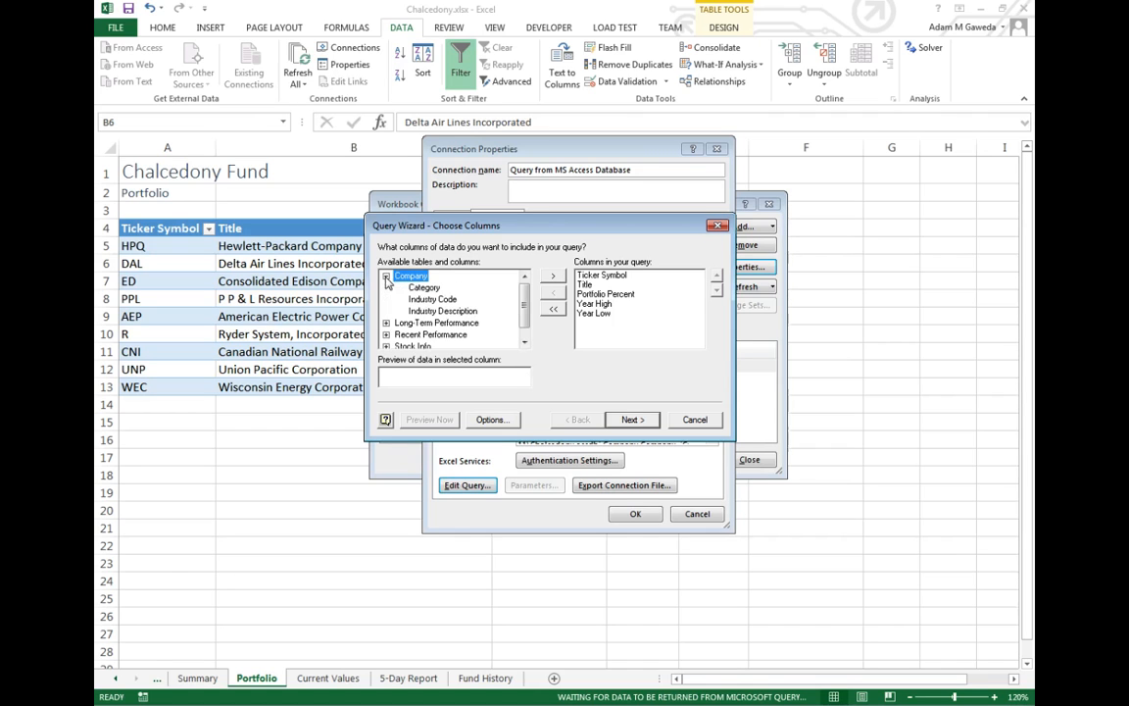
pyautogui.click(422, 288)
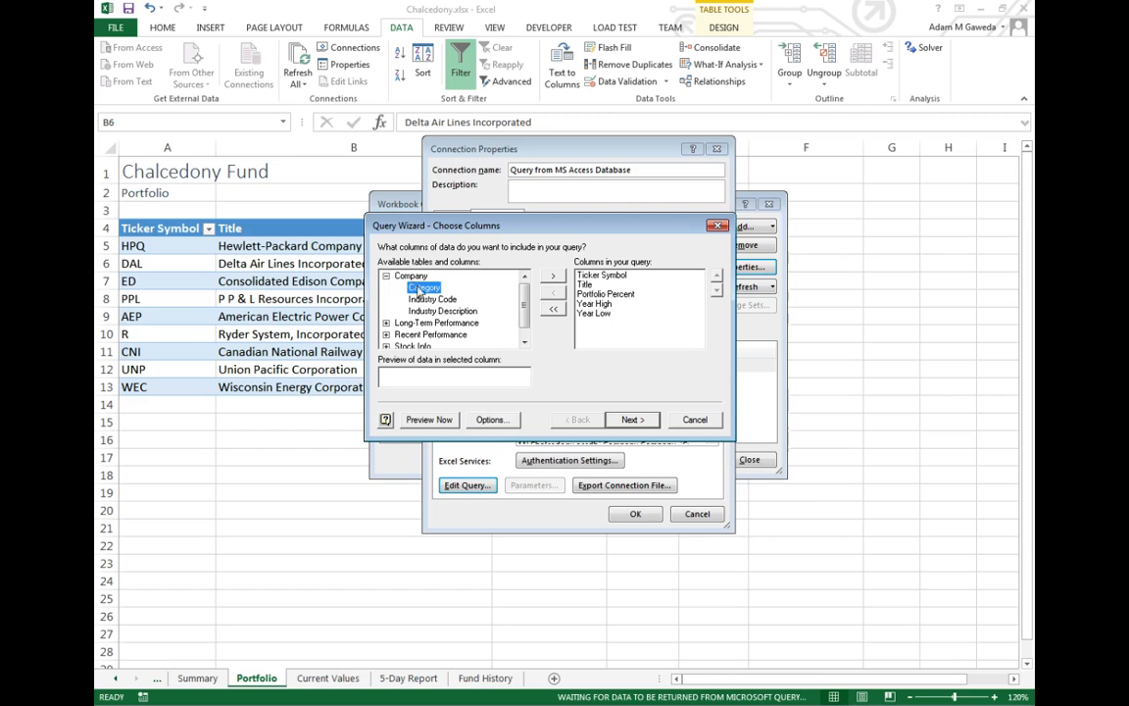
pyautogui.click(552, 276)
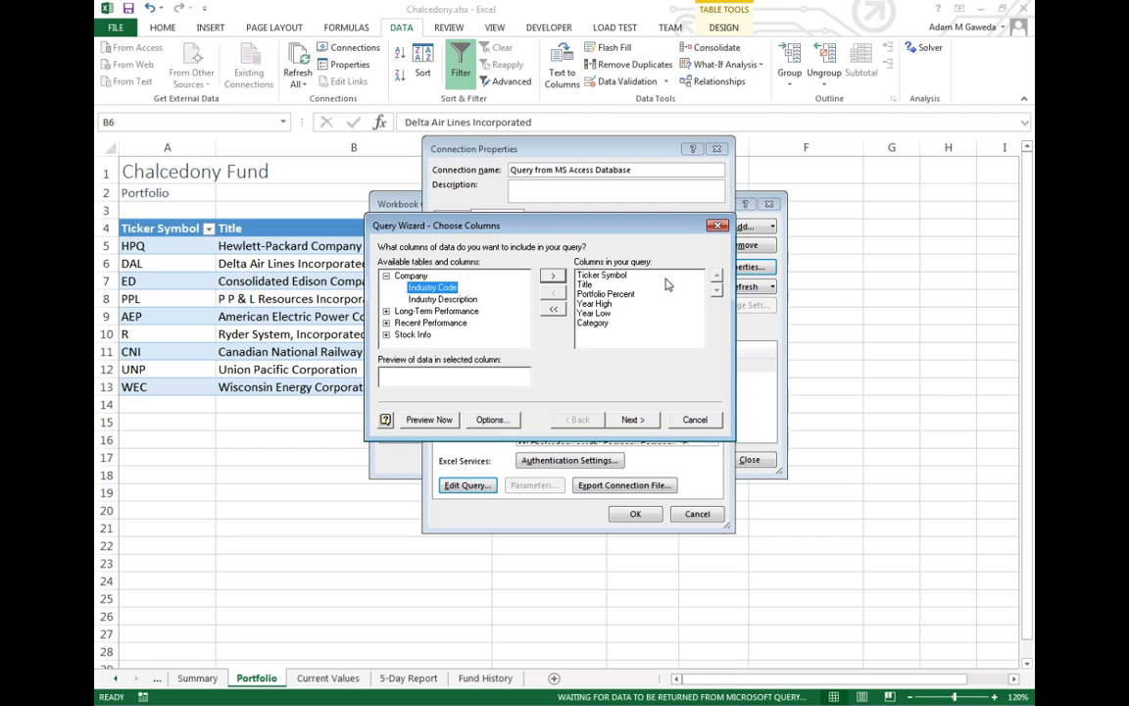
pyautogui.click(632, 420)
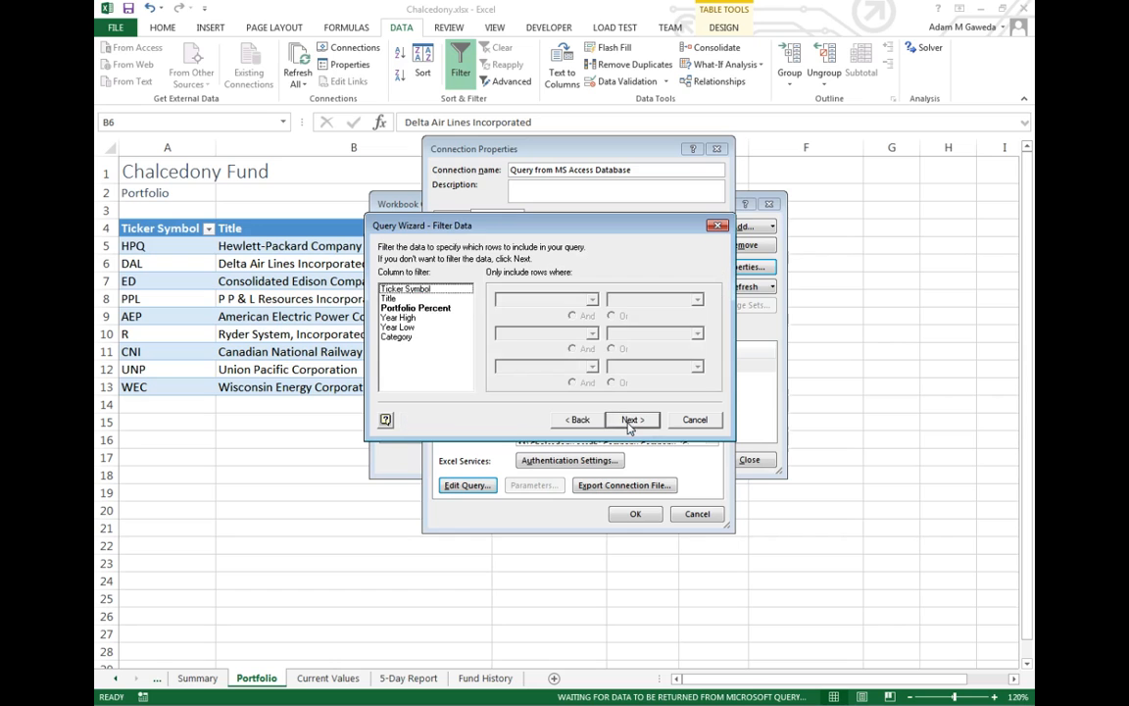
# - Review Portfolio Percent and Title filters without setting criteria, then continue to sorting
pyautogui.click(415, 308)
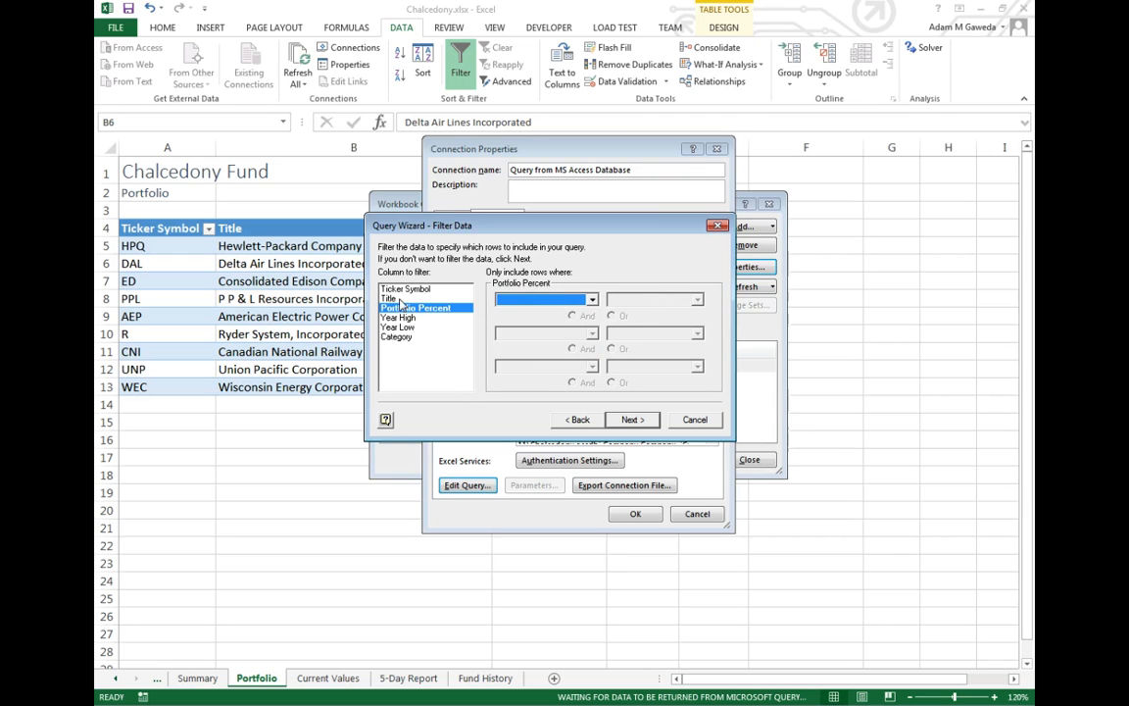
pyautogui.click(390, 298)
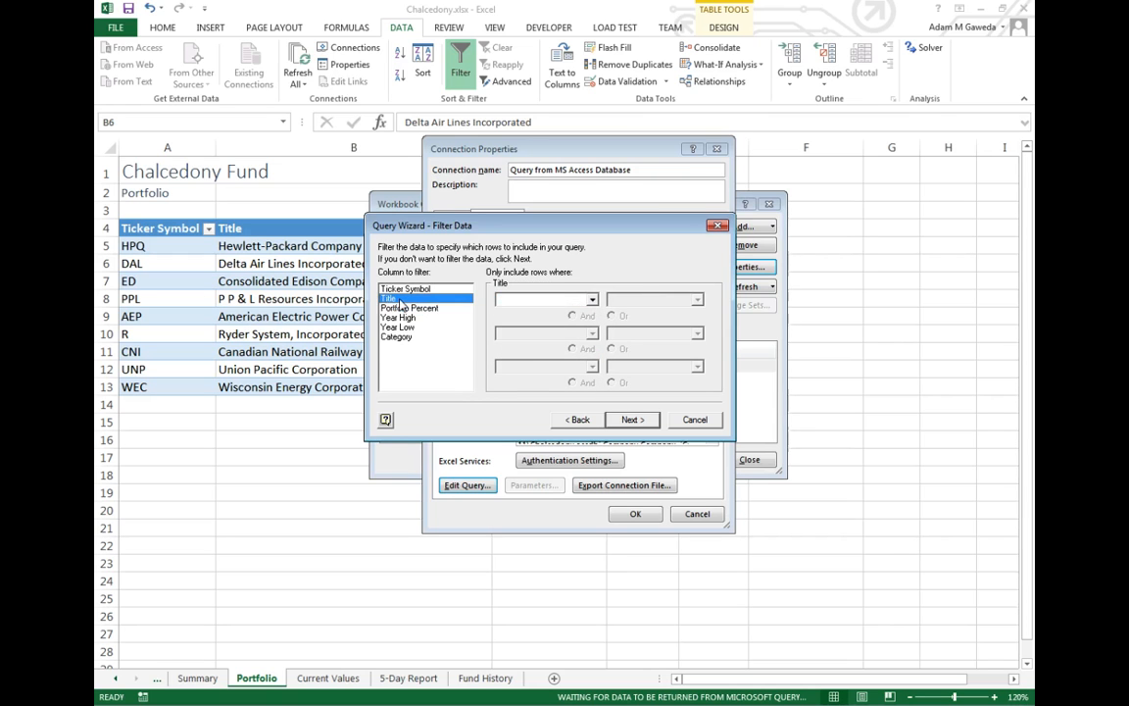
pyautogui.moveTo(454, 379)
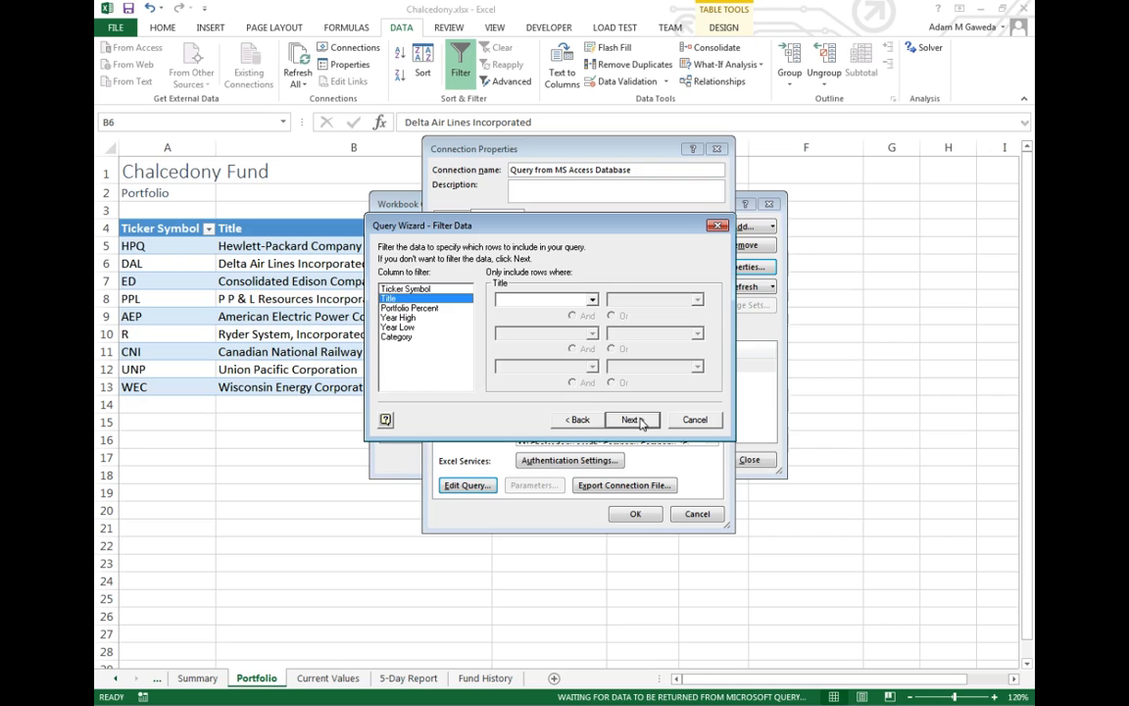
pyautogui.click(628, 419)
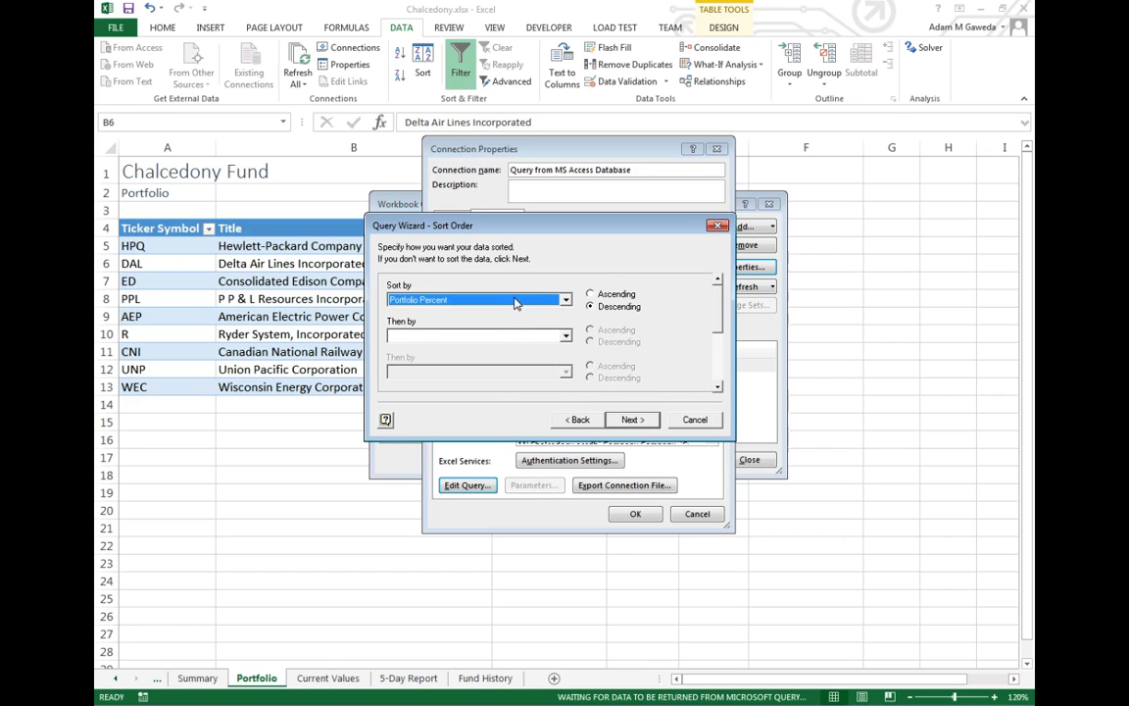
# - Sort by Category ascending, then Portfolio Percent descending, and finish the wizard
pyautogui.click(477, 299)
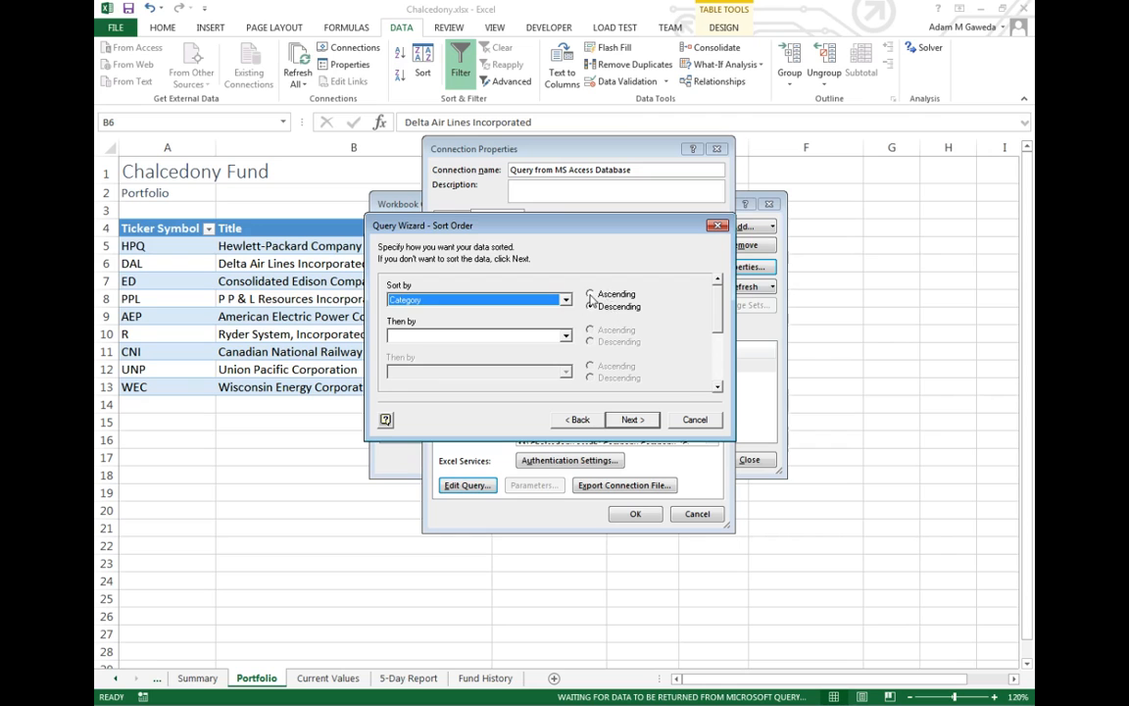
pyautogui.click(565, 335)
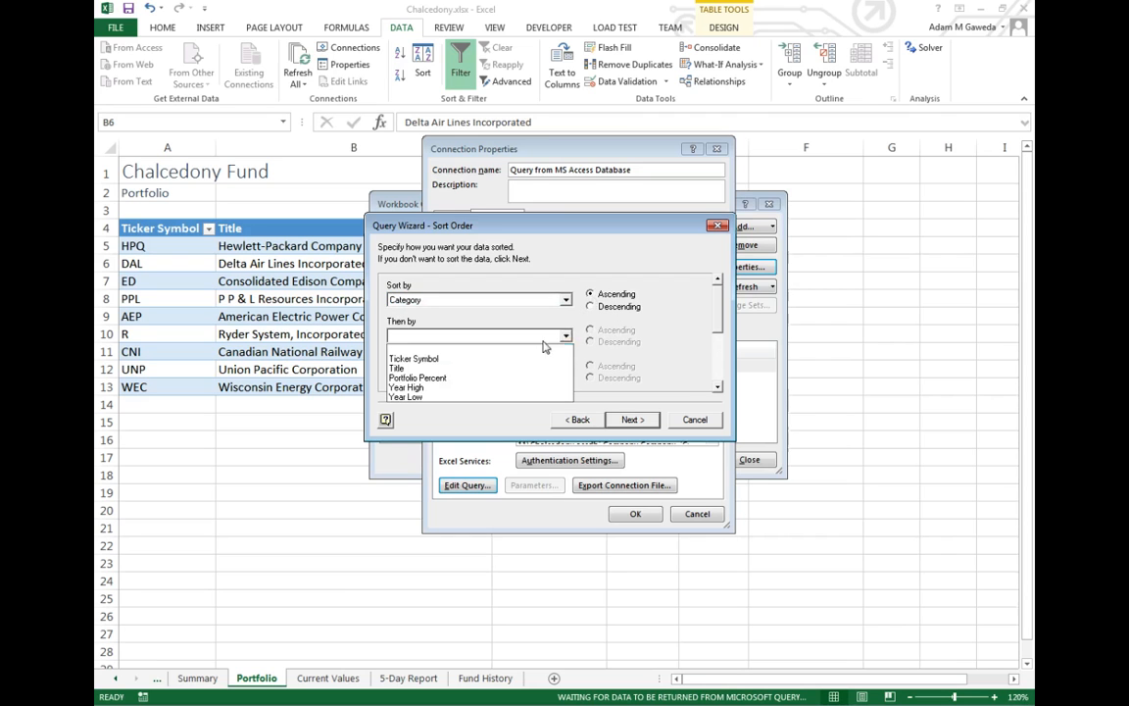
pyautogui.click(418, 378)
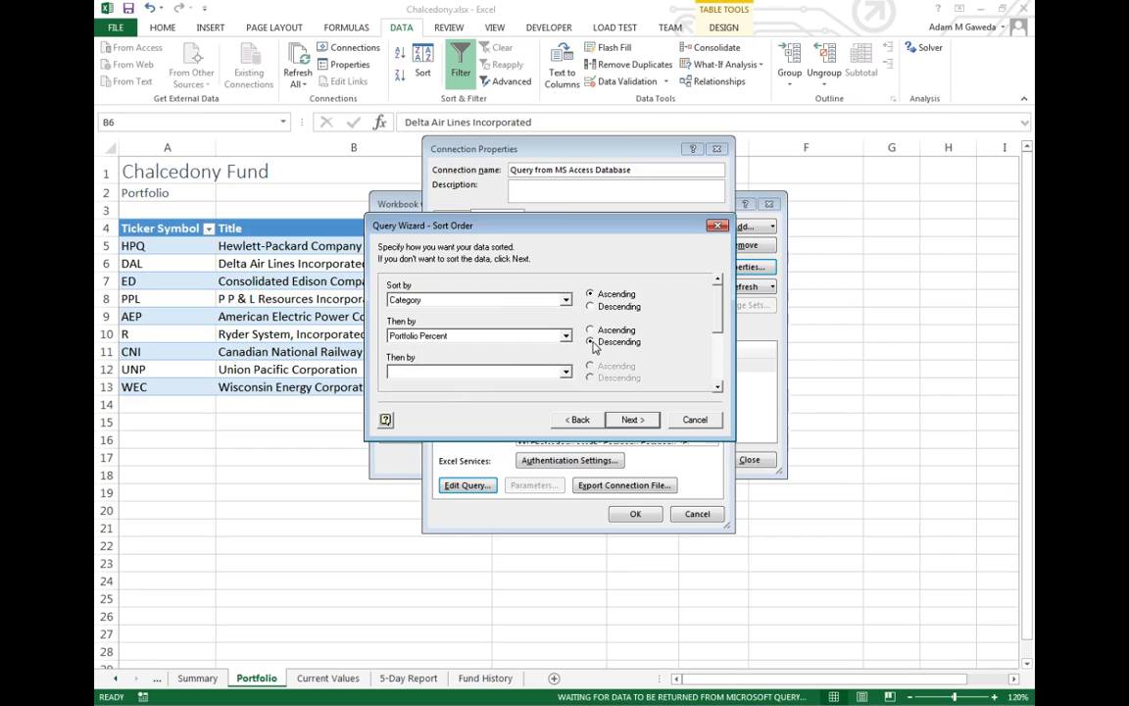
pyautogui.click(591, 341)
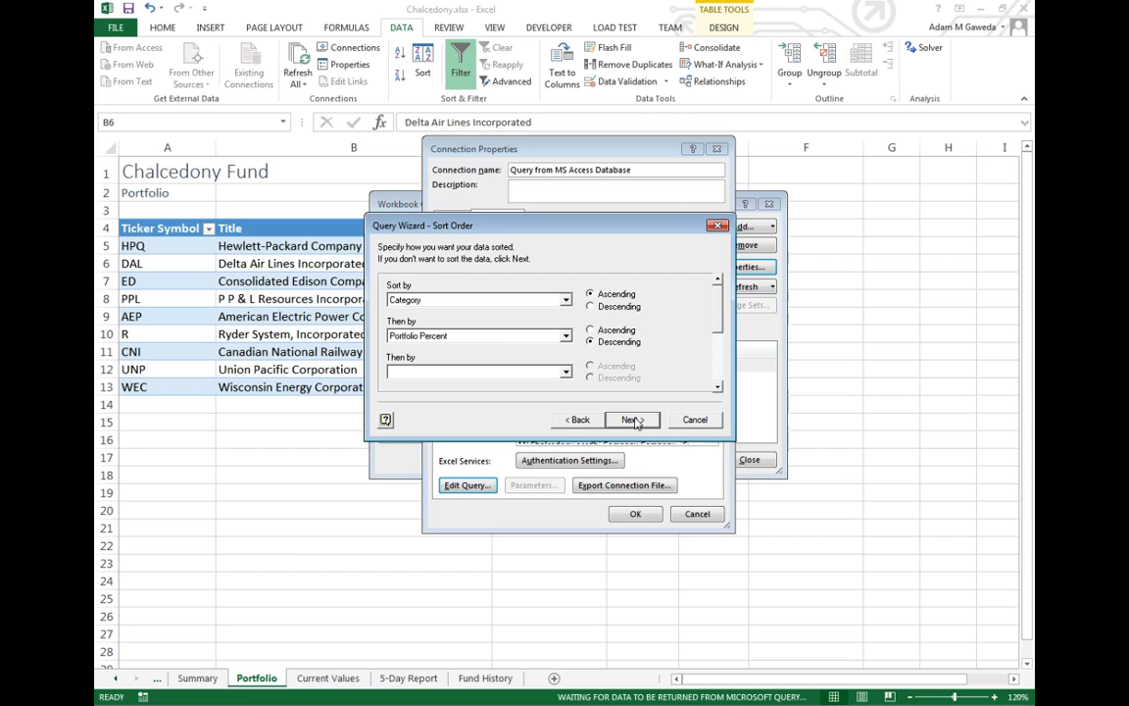
pyautogui.click(694, 419)
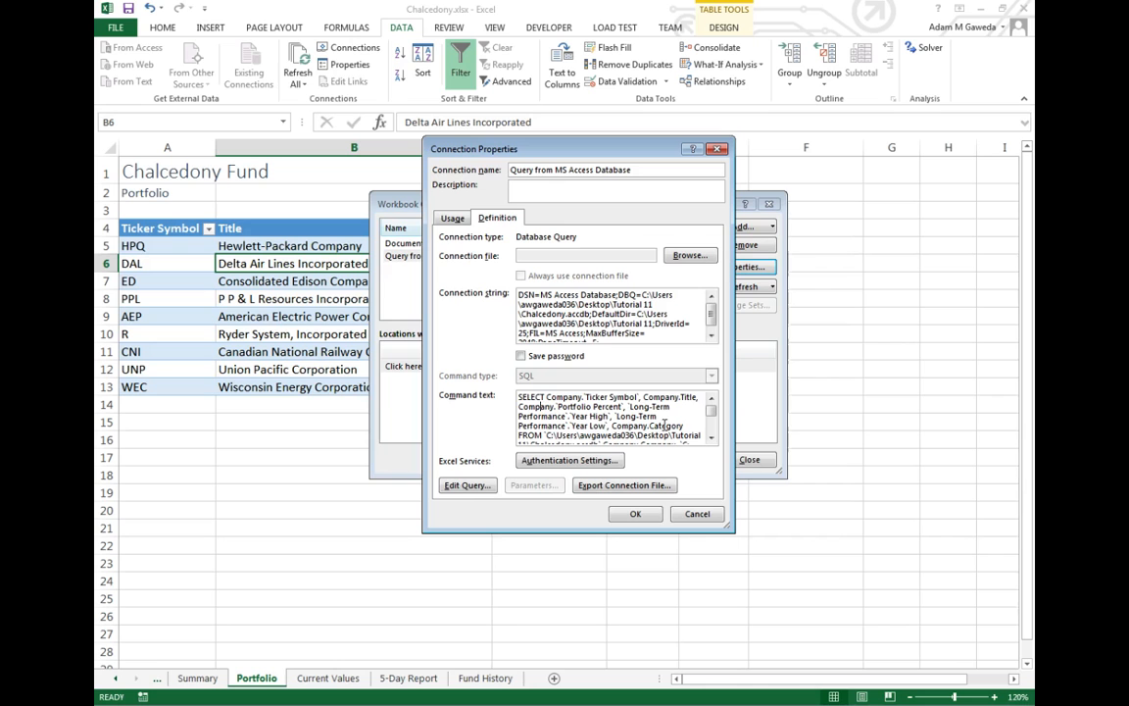
# - Check Company.Category in the command text and confirm the connection to refresh the table
pyautogui.doubleClick(645, 425)
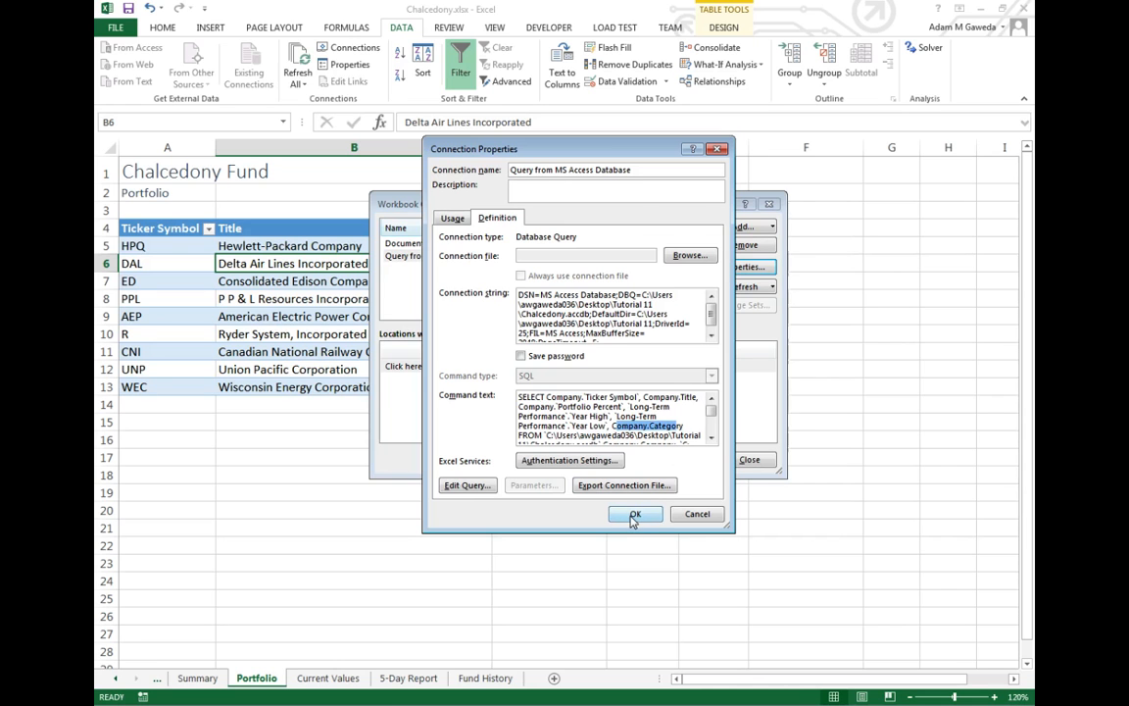
pyautogui.click(635, 514)
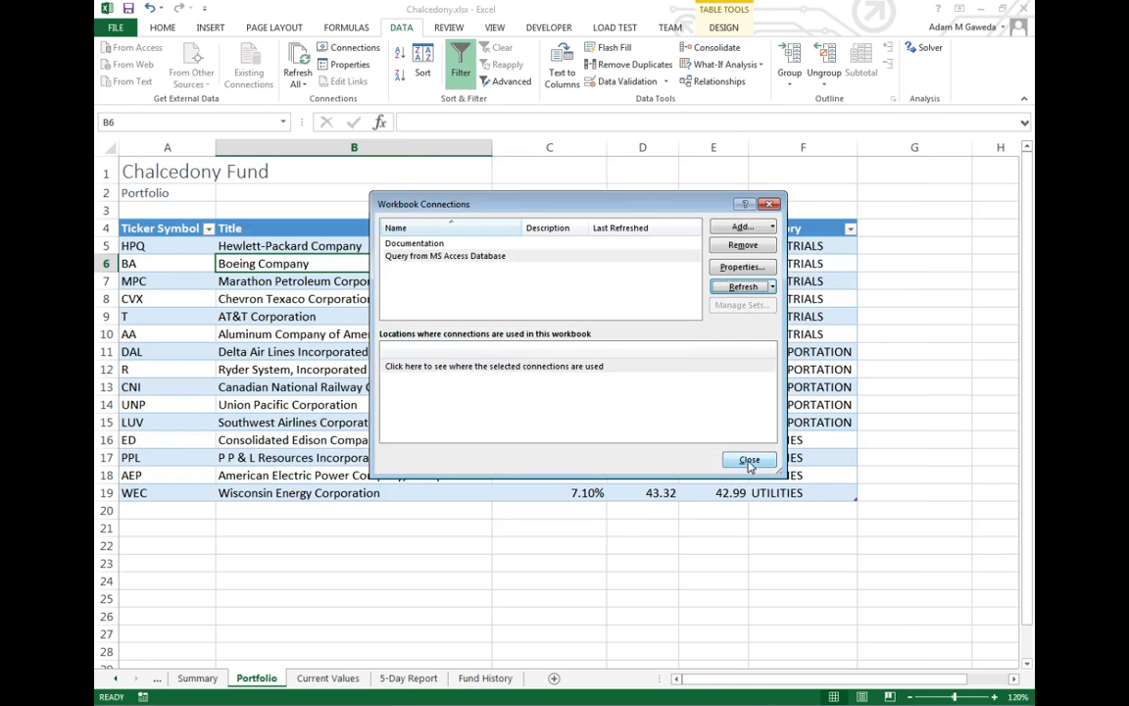
# - Close Workbook Connections and select the UTILITIES category entries to review grouping
pyautogui.click(749, 459)
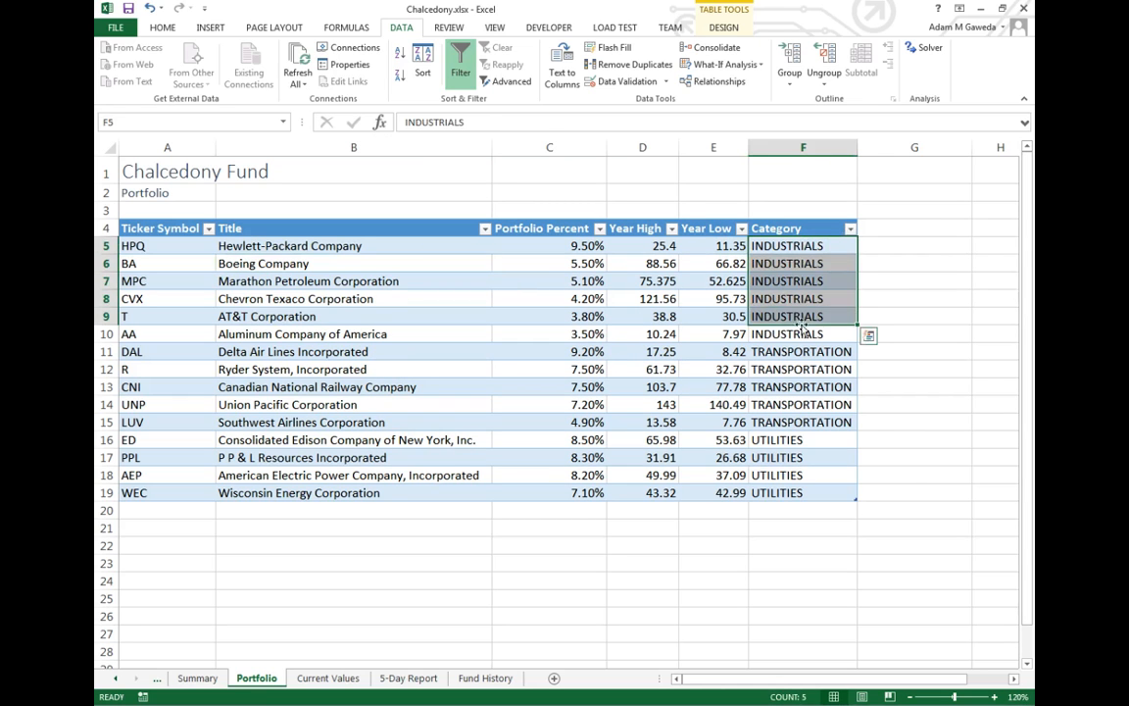
pyautogui.click(802, 439)
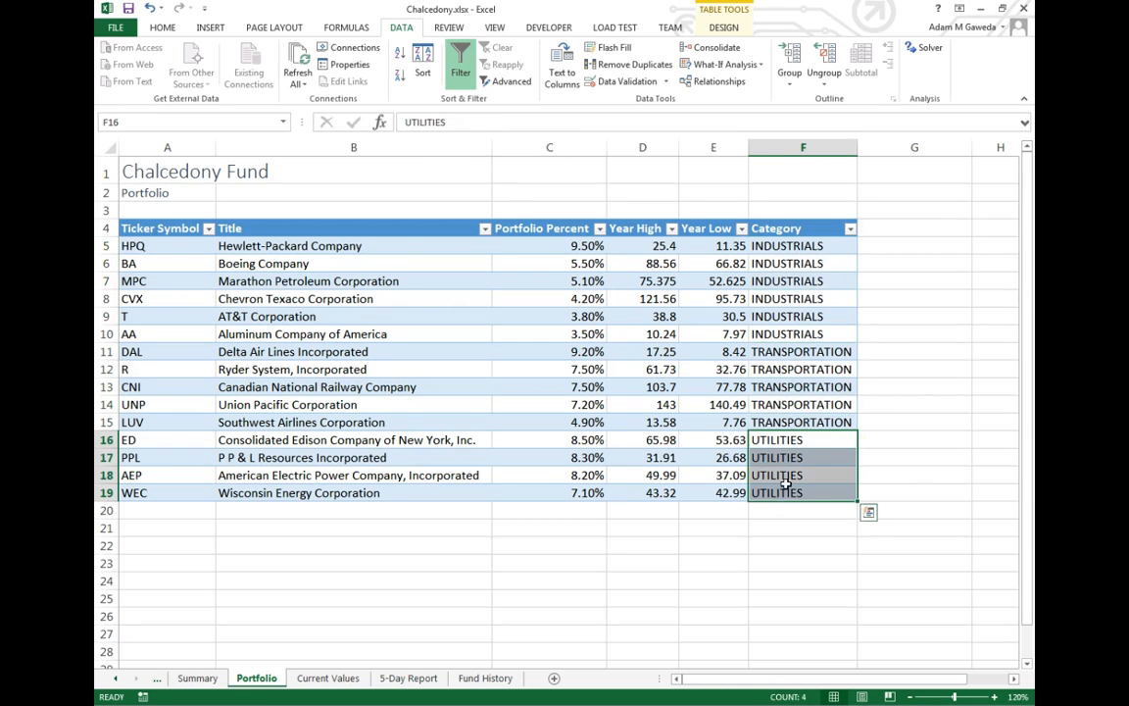
pyautogui.moveTo(578, 242)
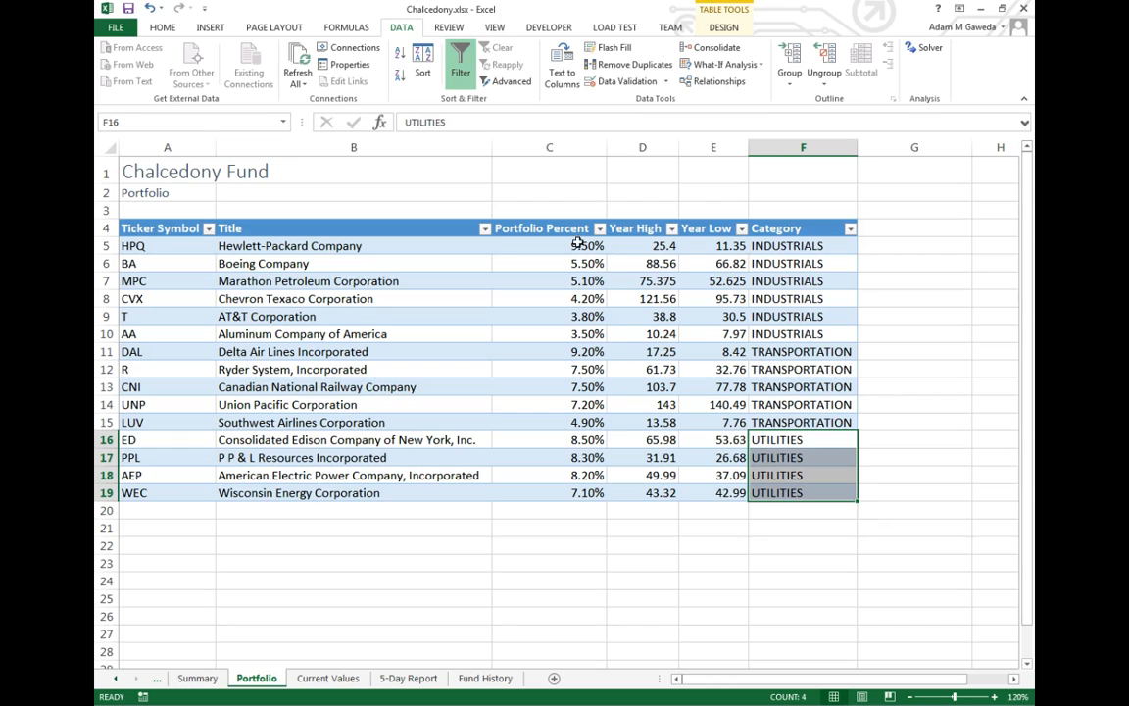